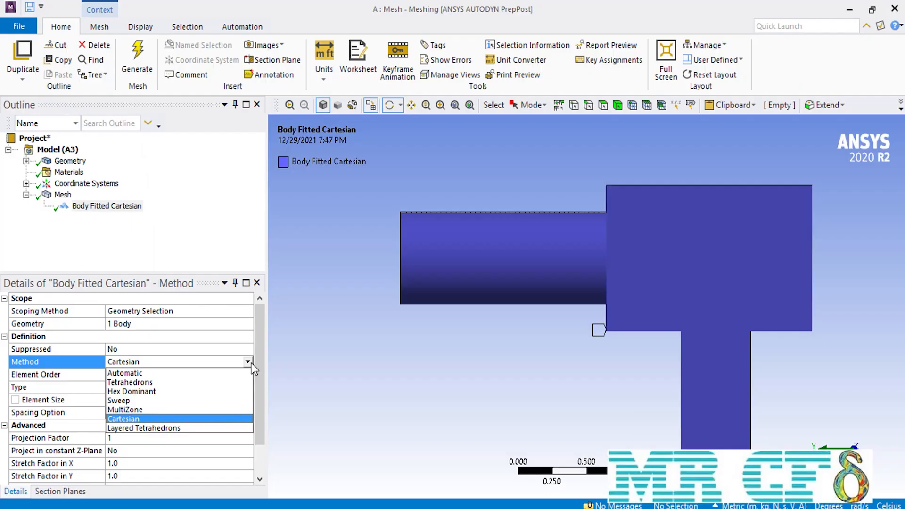
mouse_move(175, 430)
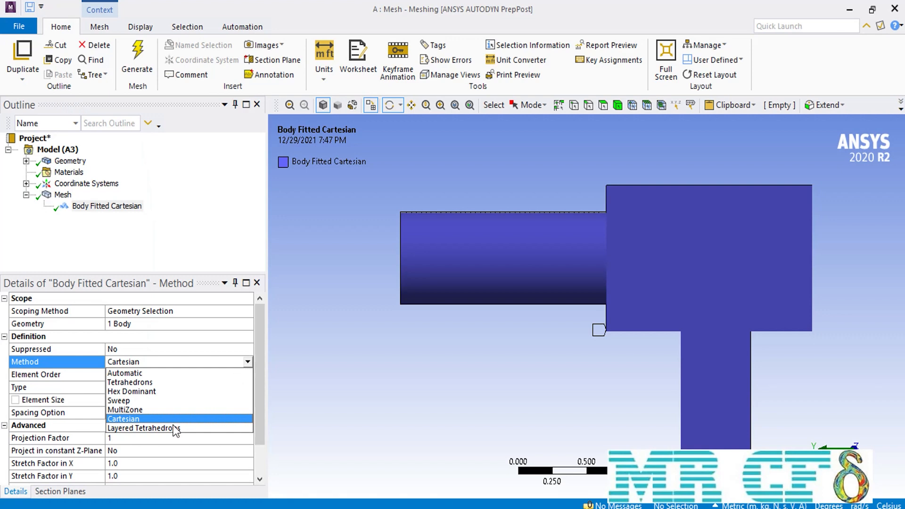
Set the body's mesh method to Layered Tetrahedrons with a 5.e-002 m layer height
left_click(141, 428)
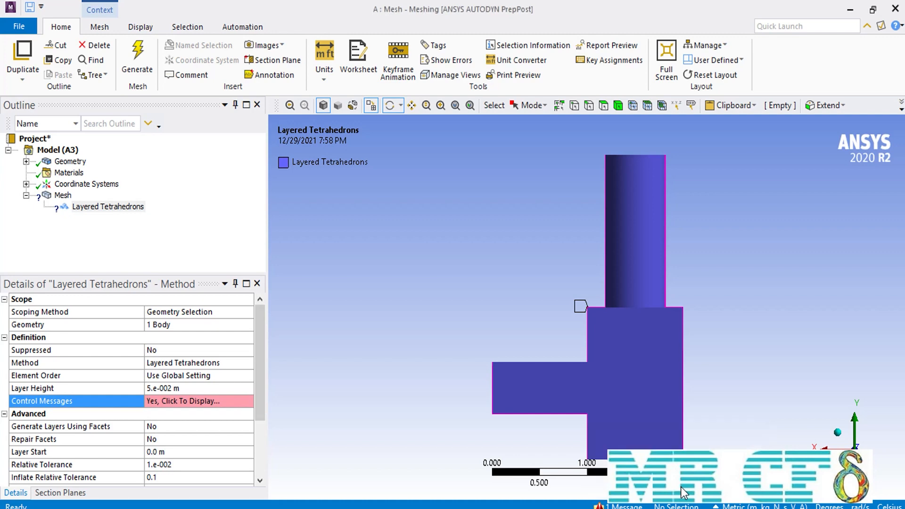
Set Use Adaptive Sizing to No under the global mesh Sizing settings
left_click(63, 195)
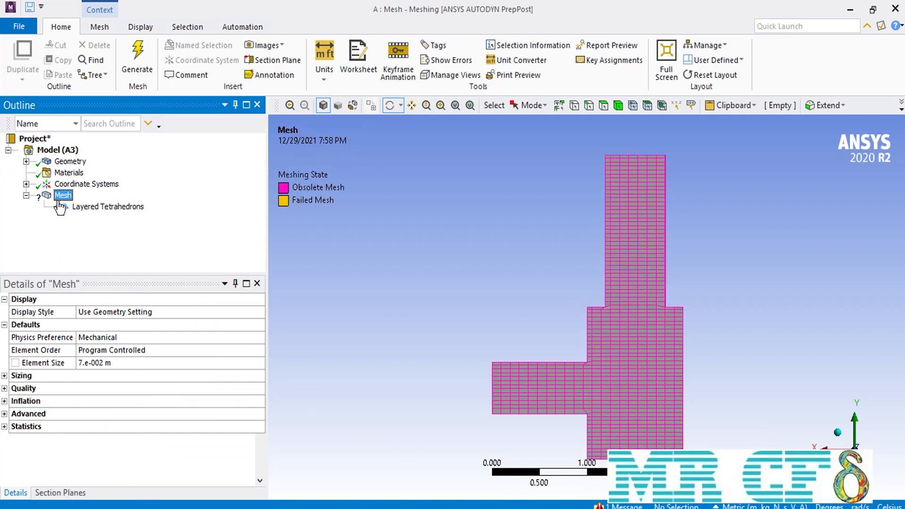
left_click(5, 375)
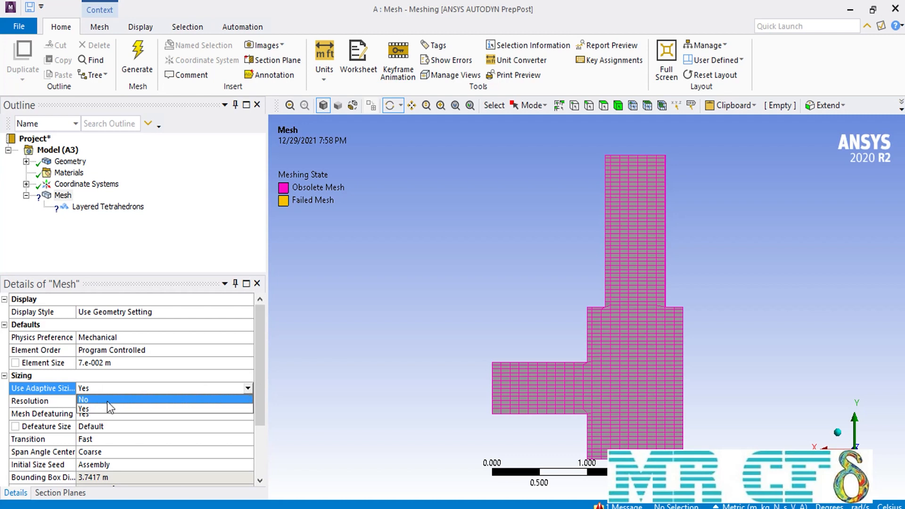
left_click(88, 400)
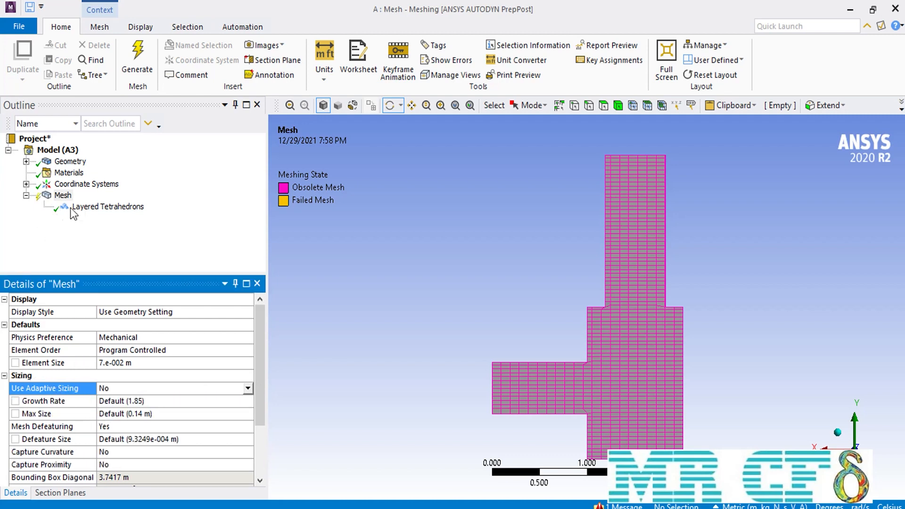
left_click(108, 207)
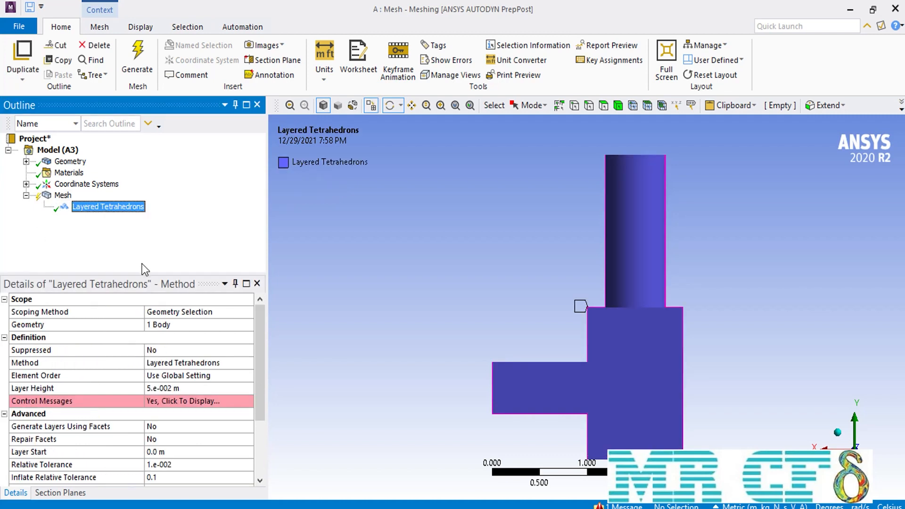
mouse_move(139, 70)
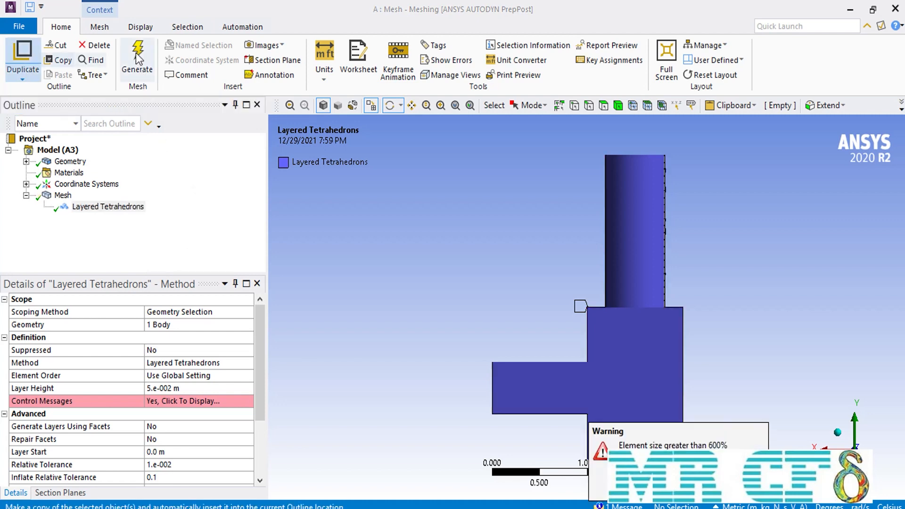
mouse_move(61, 198)
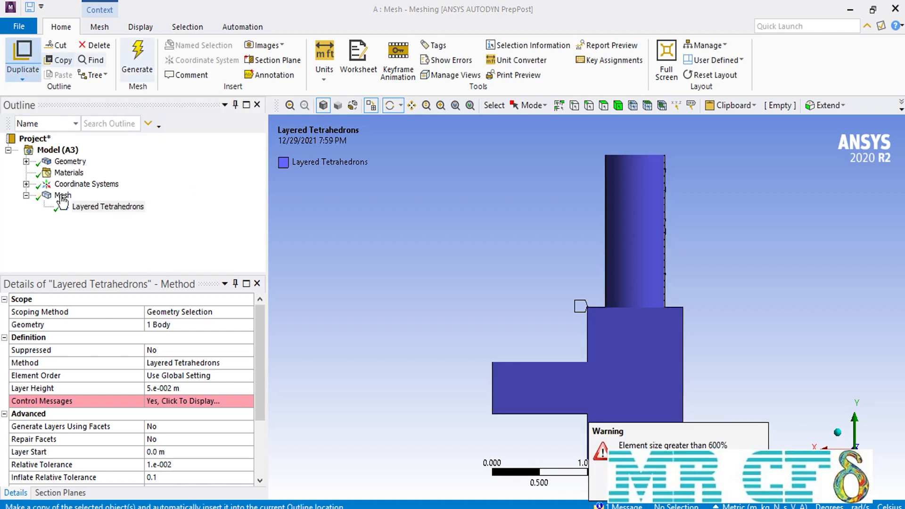
Display the generated layered tetrahedral mesh on the stepped body
left_click(63, 196)
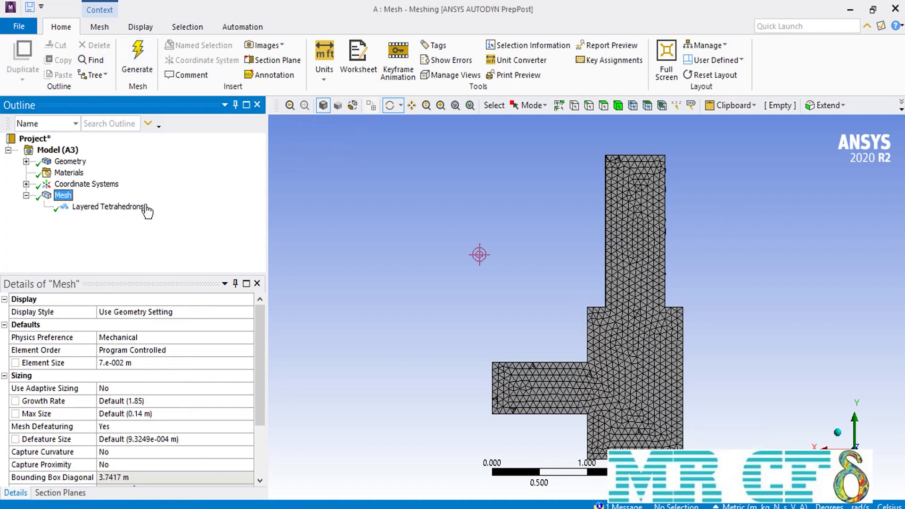
mouse_move(478, 256)
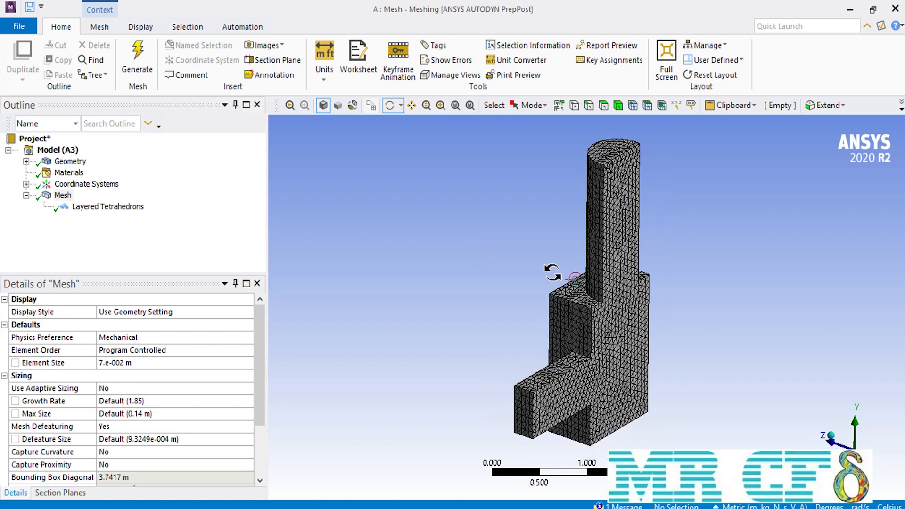
mouse_move(507, 270)
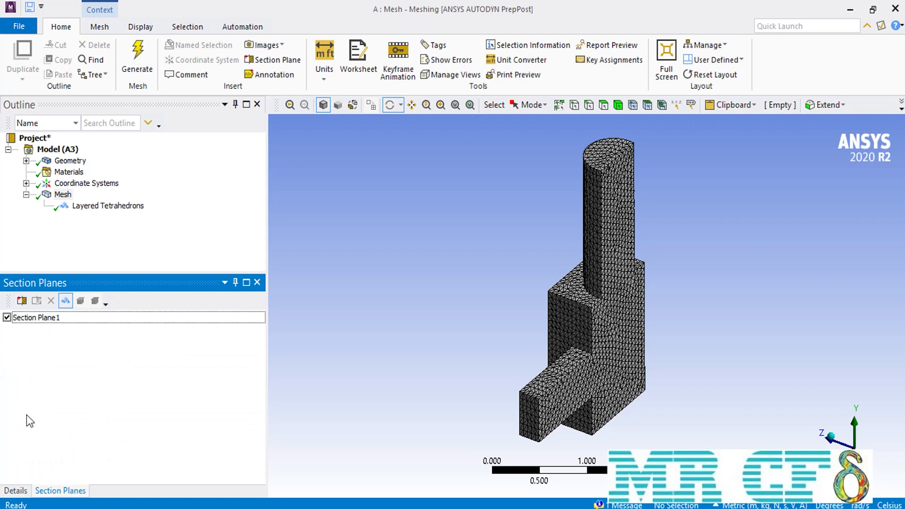
Add section planes and keep only Section Plane2 cutting the mesh to show interior tet layers
left_click(7, 317)
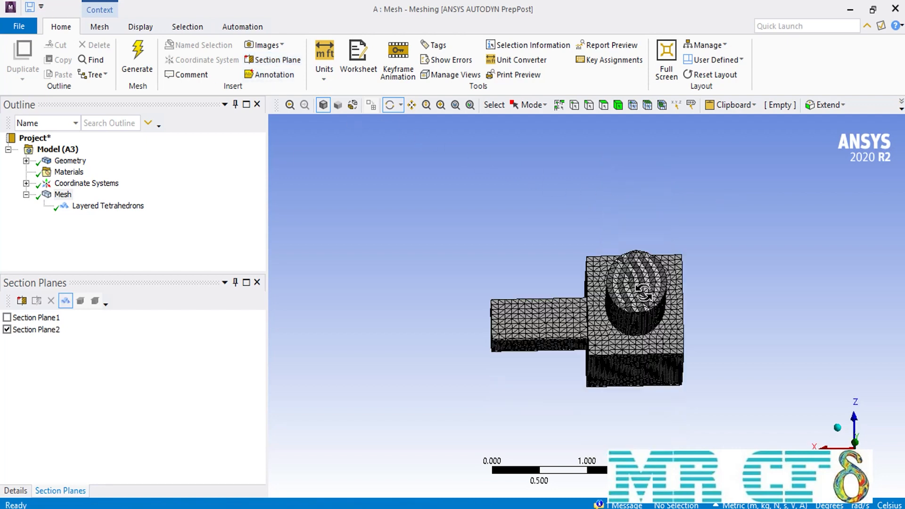
left_click(35, 330)
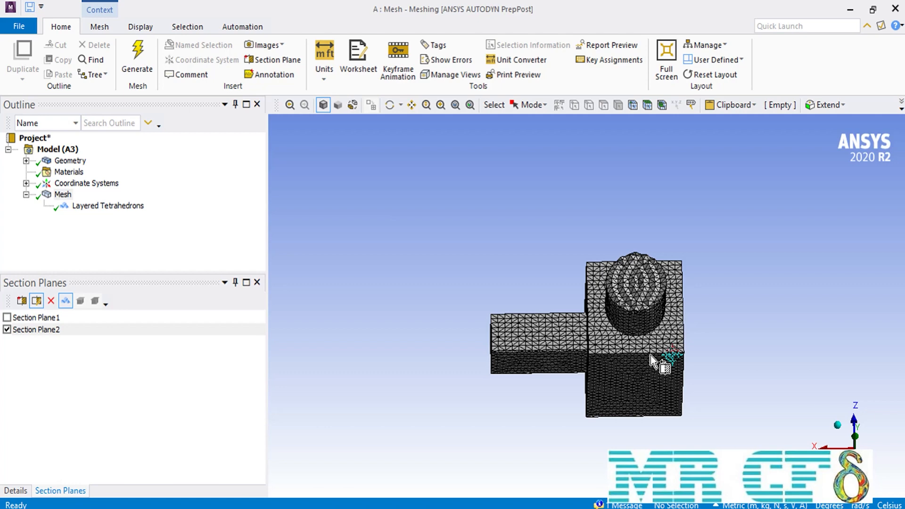
Show the Layered Tetrahedrons method details next to the sectioned mesh
left_click(62, 194)
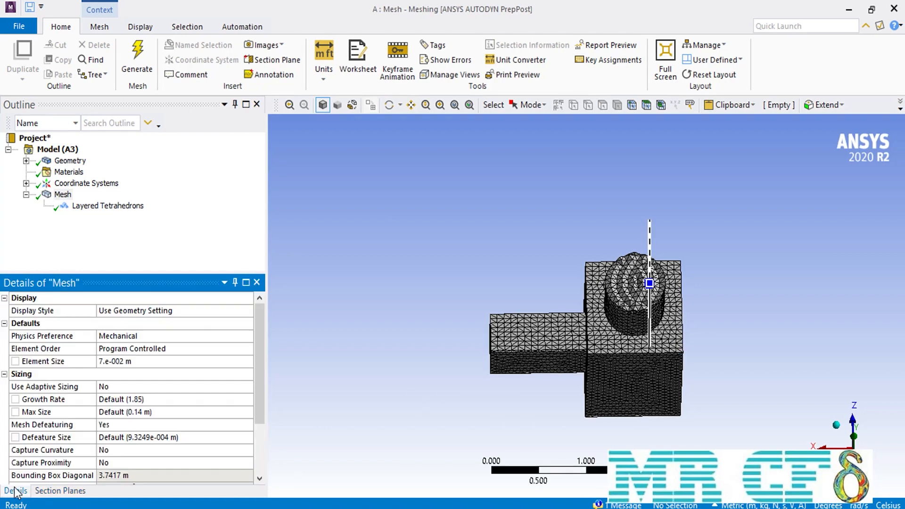
left_click(108, 205)
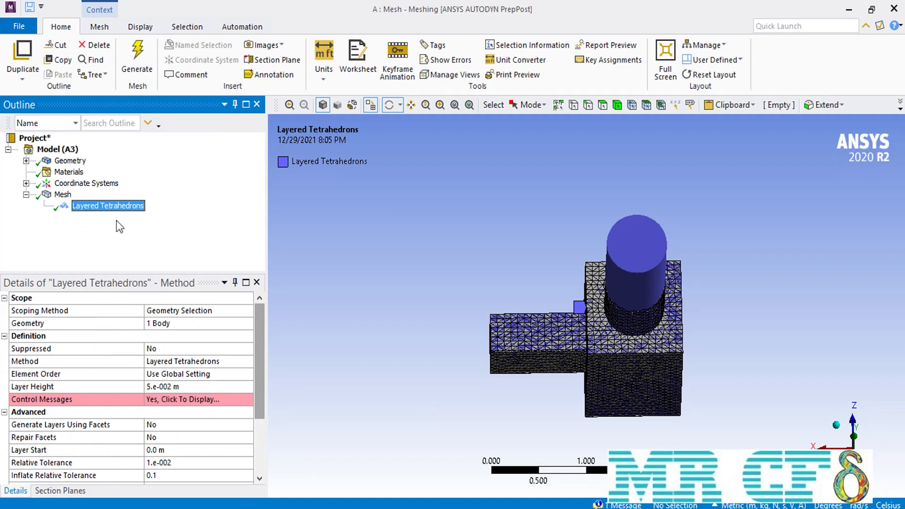
mouse_move(257, 338)
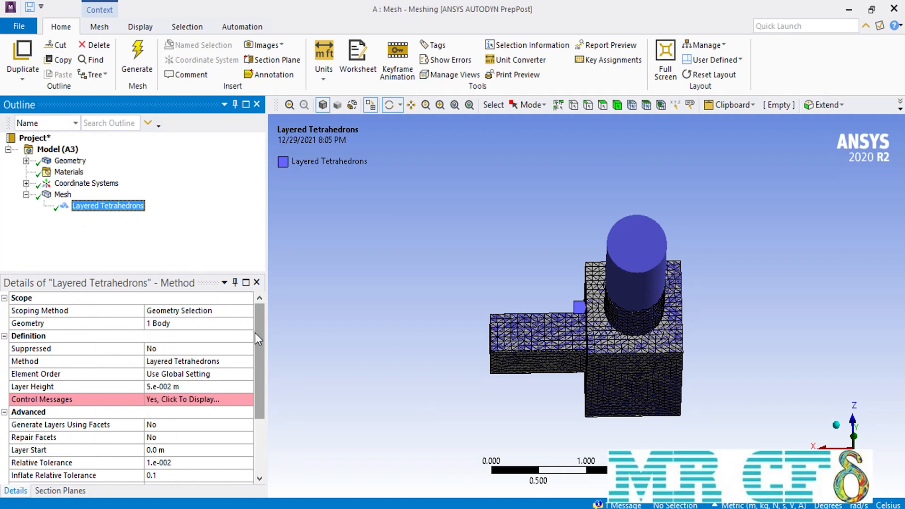
mouse_move(260, 343)
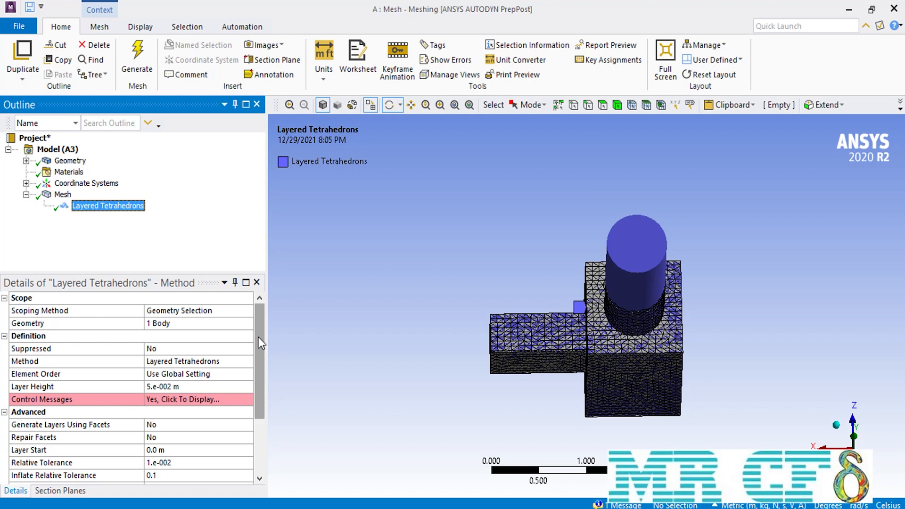
scroll("down", 3)
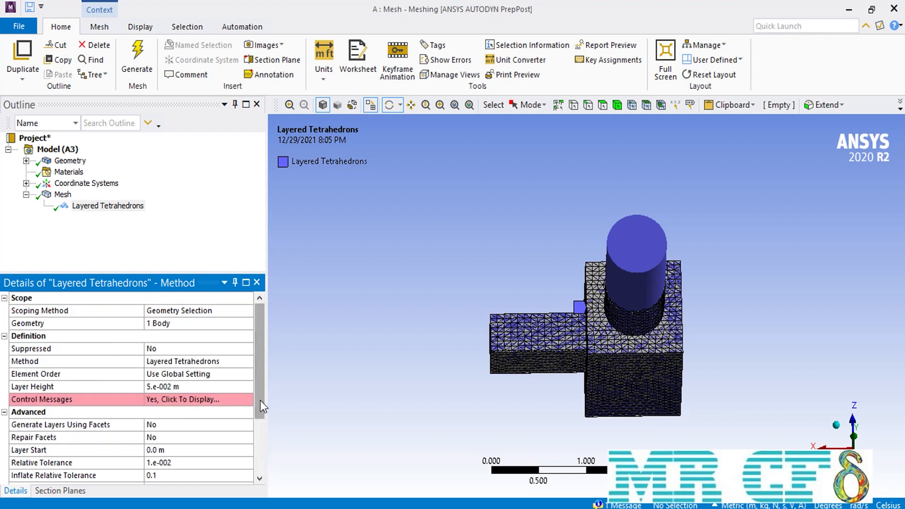
Expand the Method list for the body's mesh control, currently Layered Tetrahedrons
left_click(249, 362)
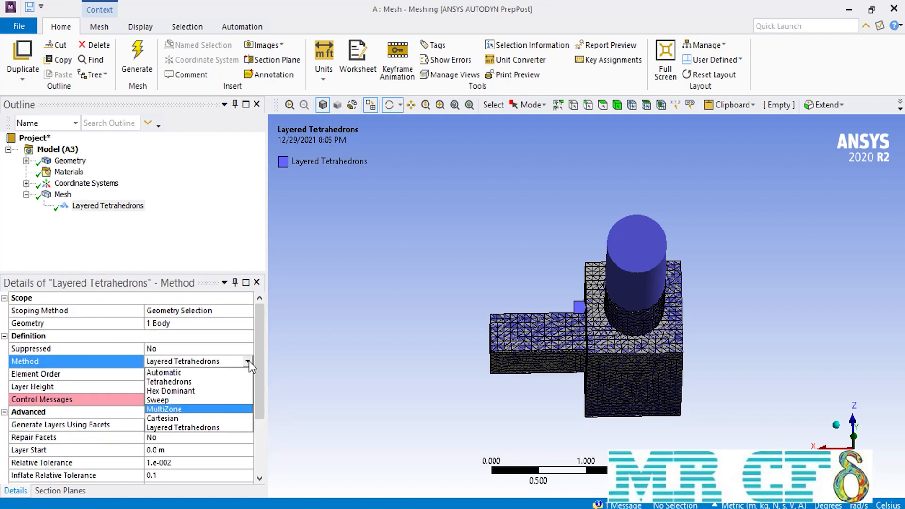
mouse_move(236, 400)
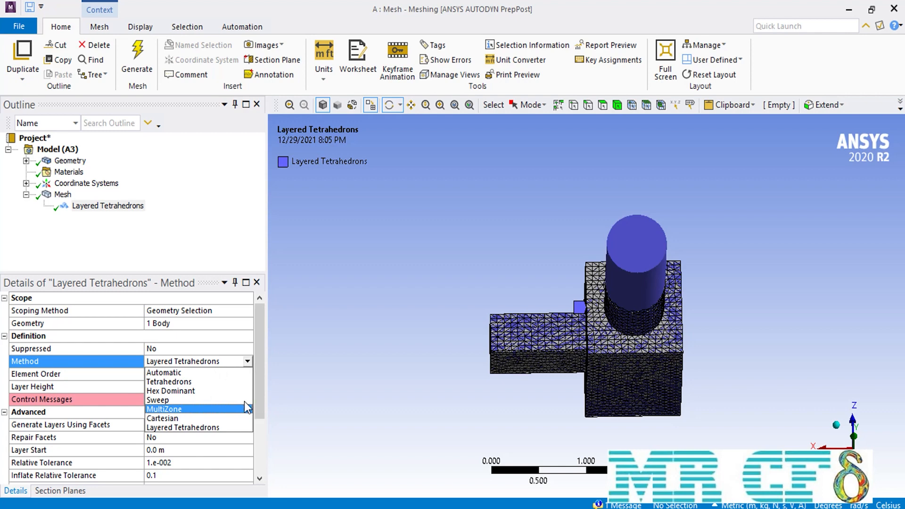
mouse_move(253, 426)
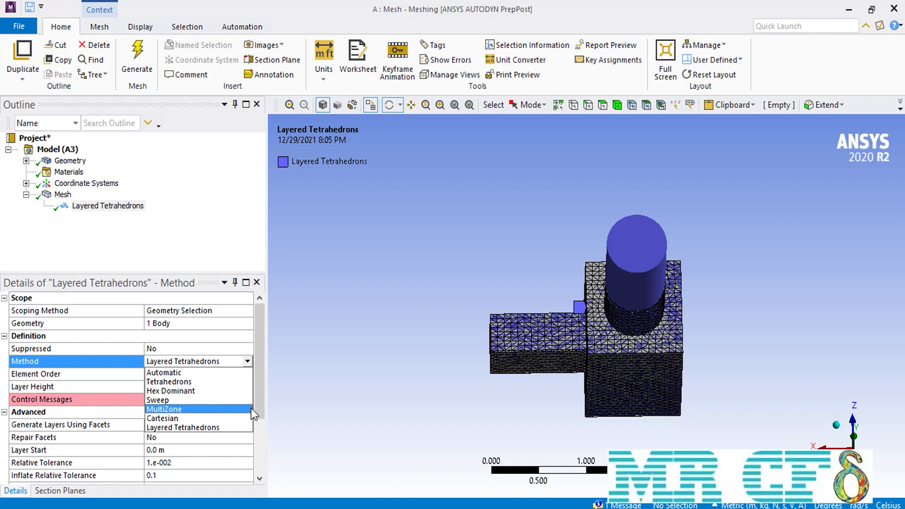